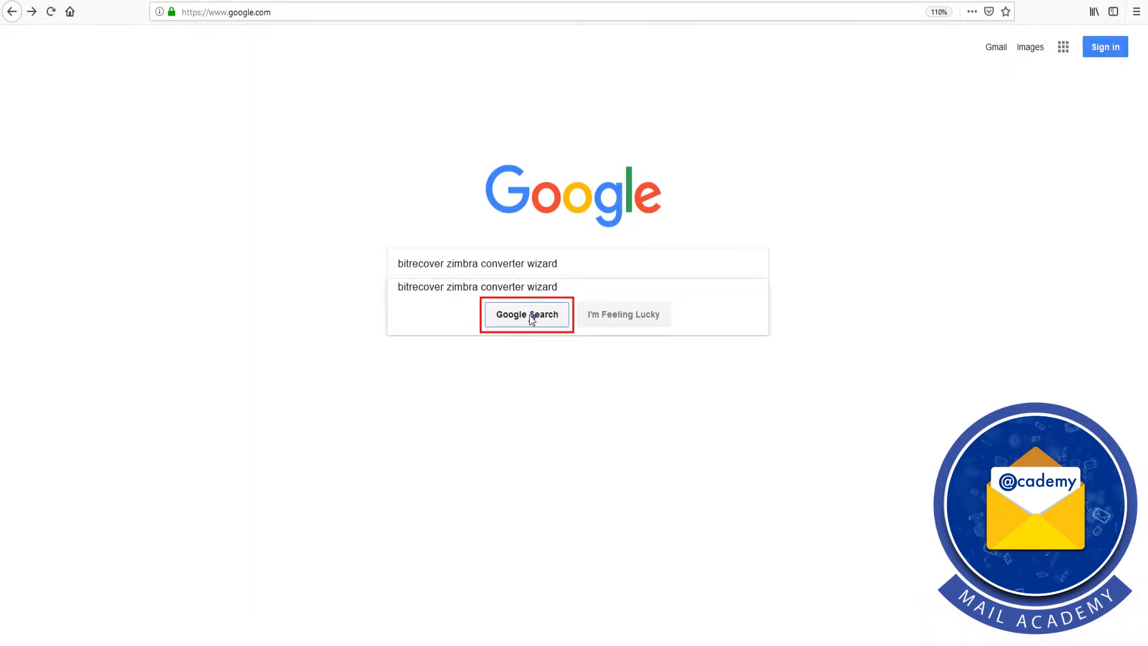
- Search Google for 'bitrecover zimbra converter wizard' and open the BitRecover product page
{"action": "left_click", "coordinate": [527, 314]}
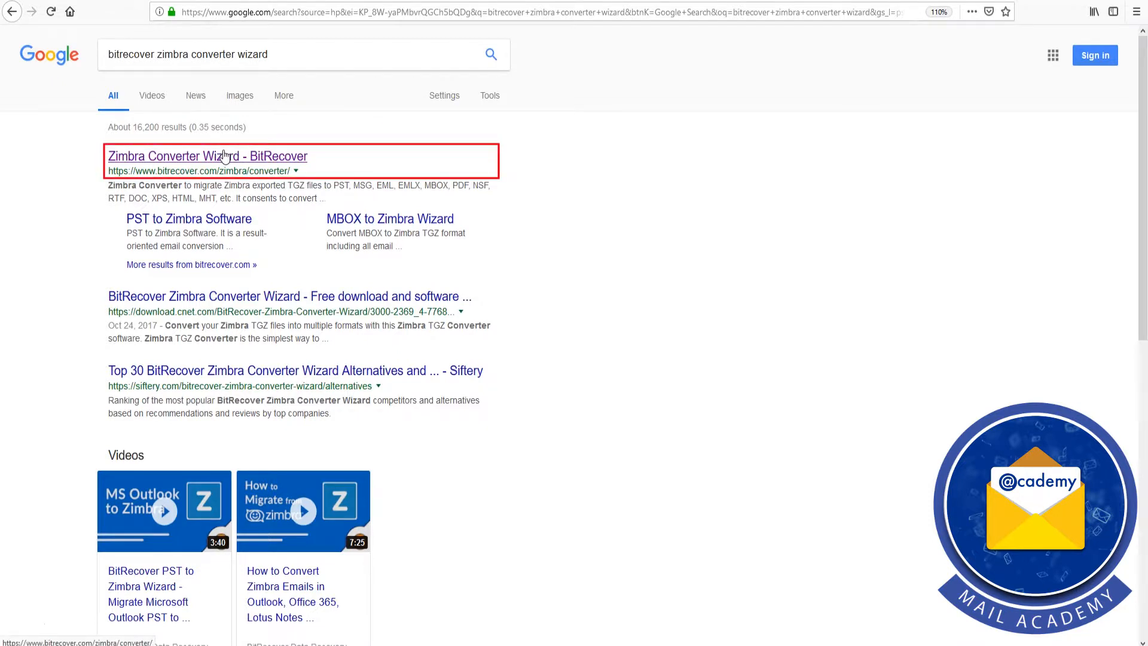
{"action": "left_click", "coordinate": [207, 156]}
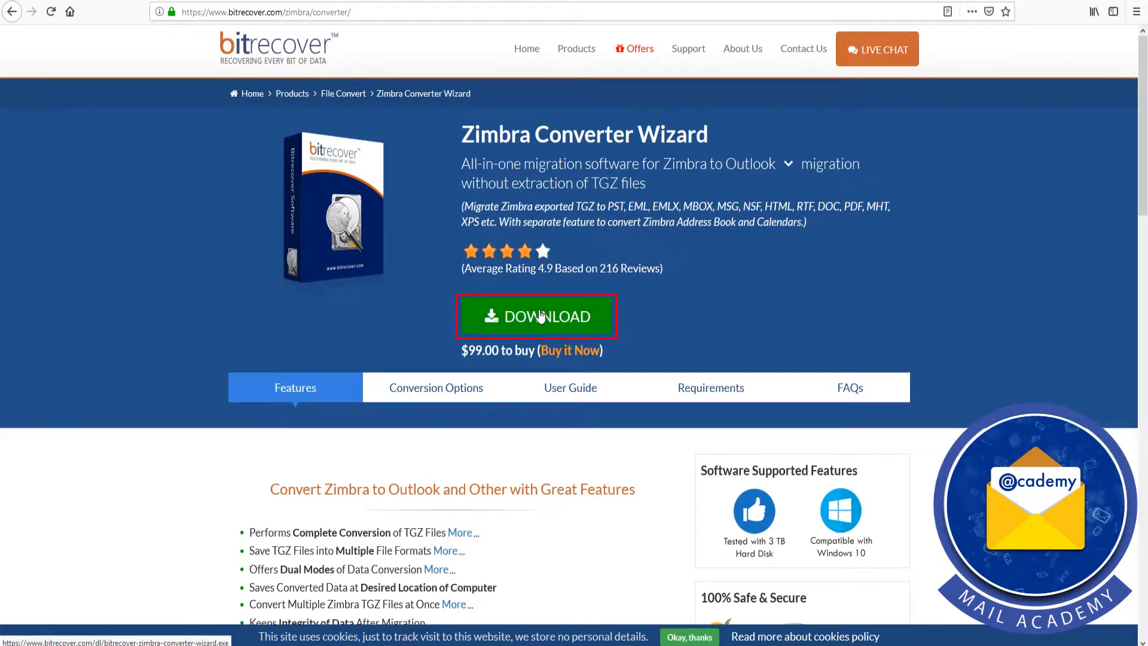
- Download the Zimbra Converter Wizard installer, save it, and launch it from the Firefox downloads
{"action": "left_click", "coordinate": [536, 315]}
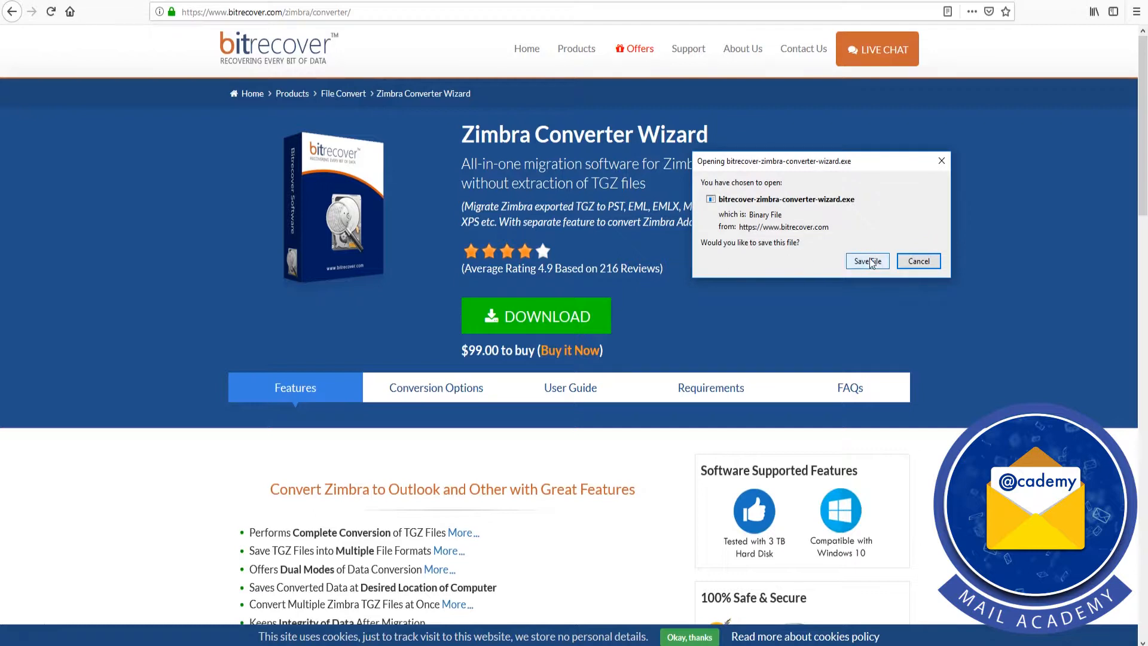
{"action": "left_click", "coordinate": [866, 262]}
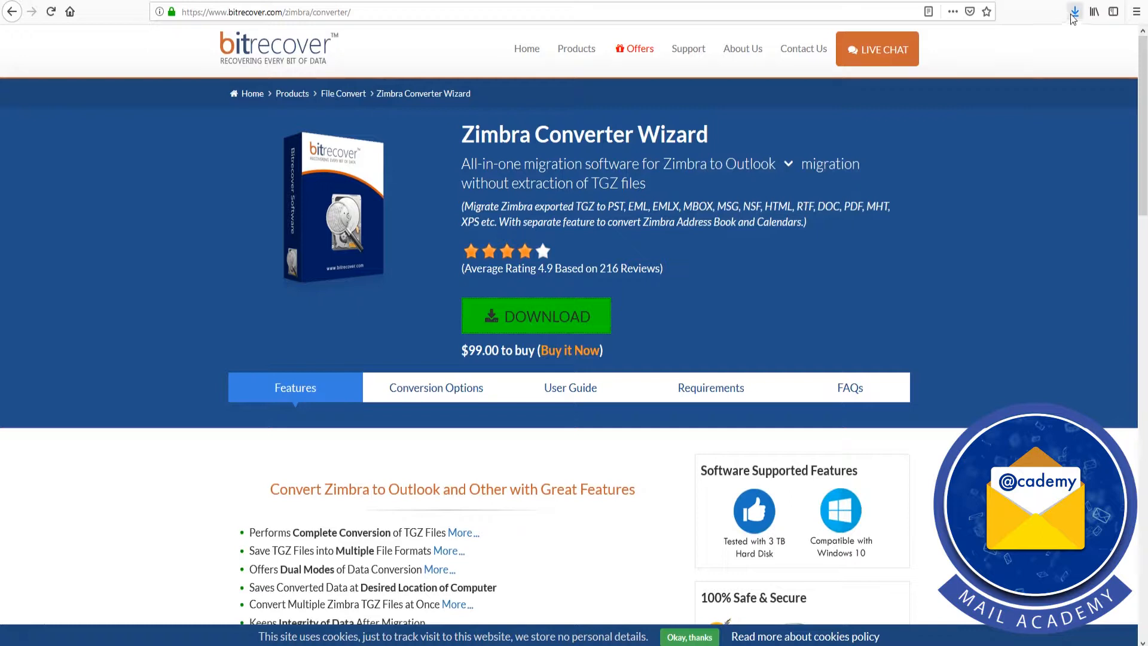
{"action": "left_click", "coordinate": [1074, 12]}
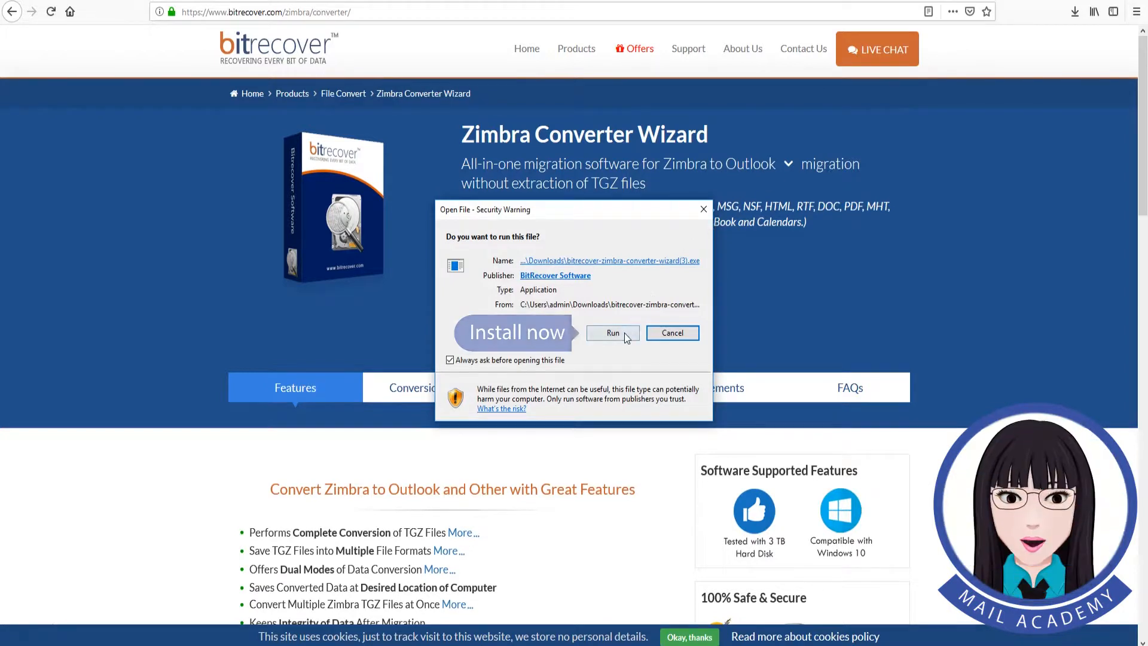
- Run the installer in English, accept the license, keep the default folder and start installation
{"action": "left_click", "coordinate": [613, 333]}
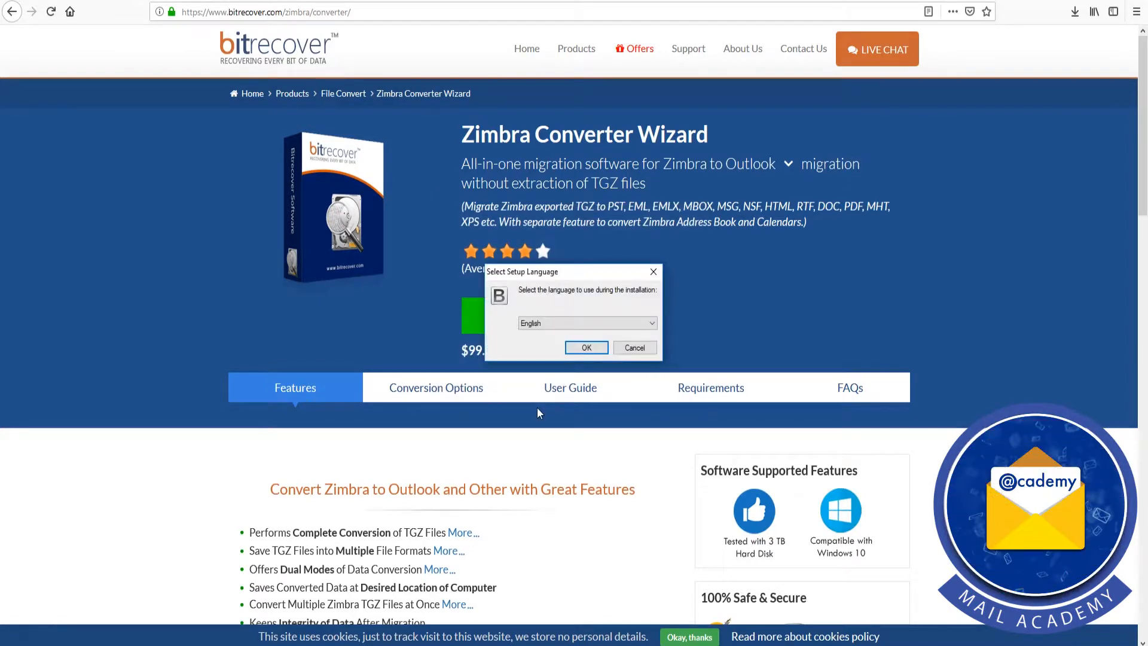
{"action": "left_click", "coordinate": [585, 347]}
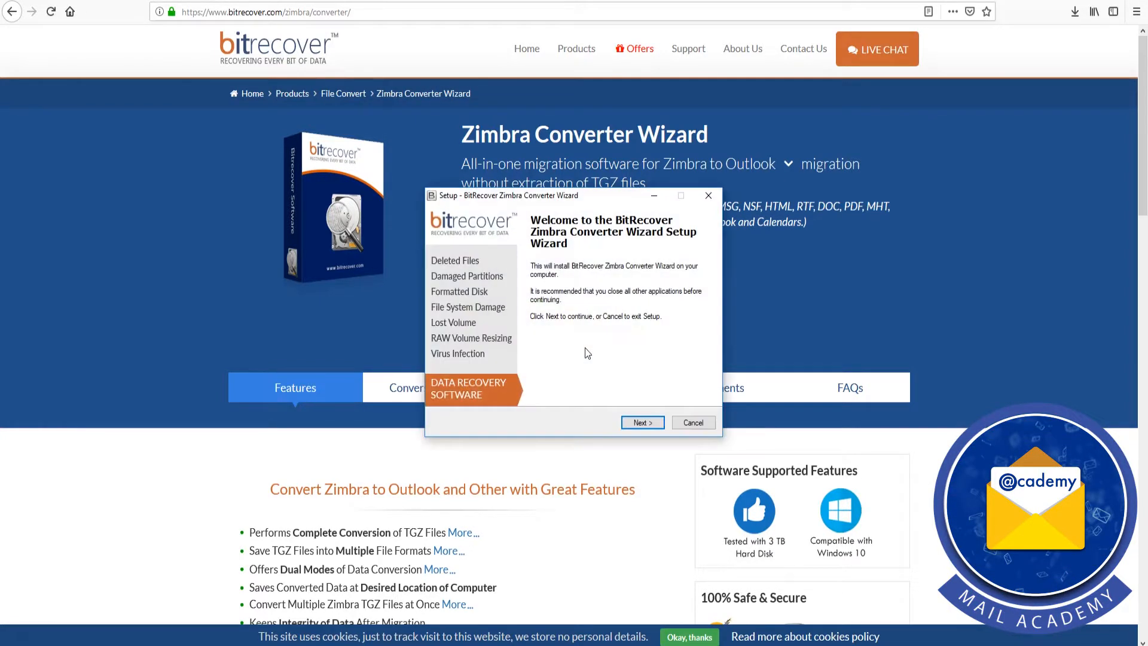
{"action": "left_click", "coordinate": [641, 423]}
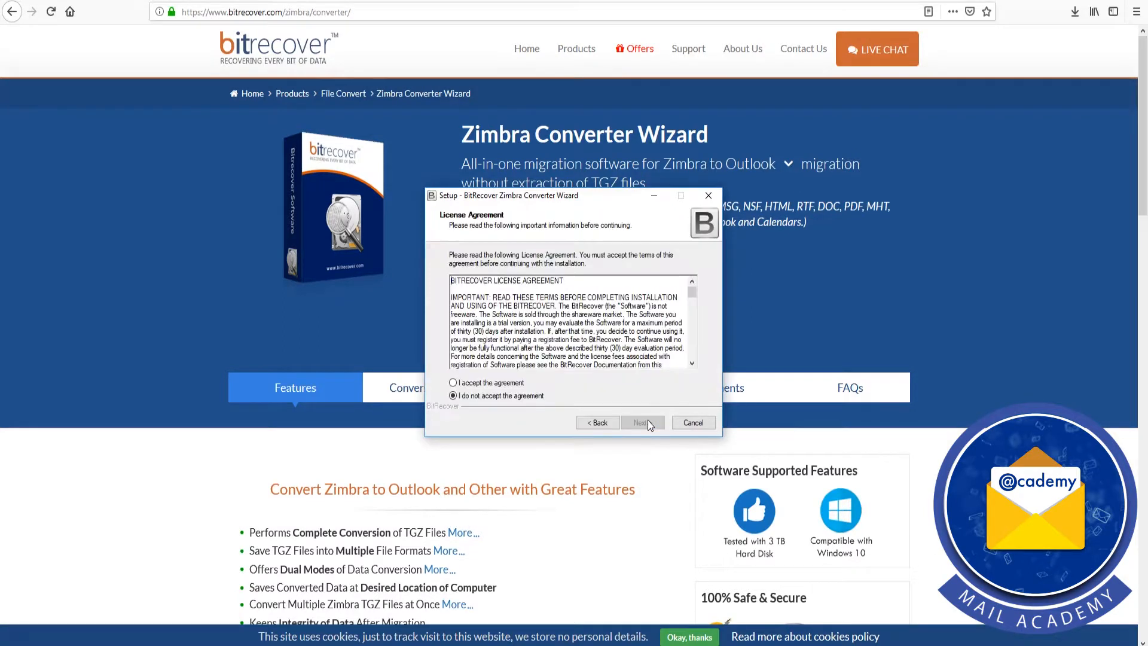
{"action": "left_click", "coordinate": [454, 383]}
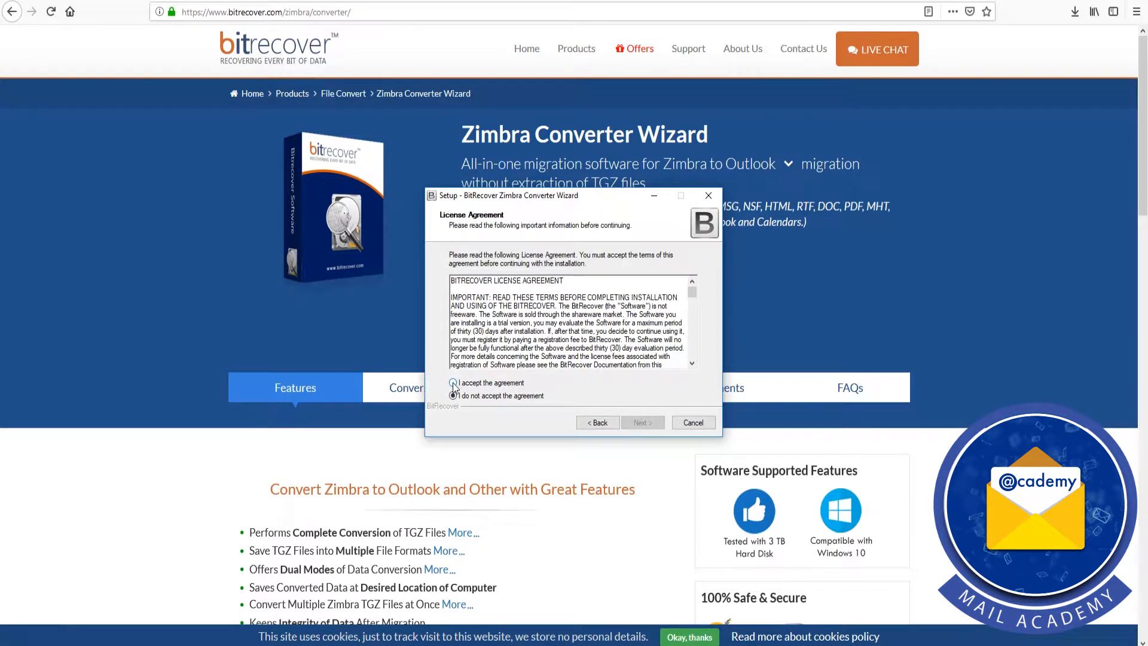
{"action": "left_click", "coordinate": [453, 383]}
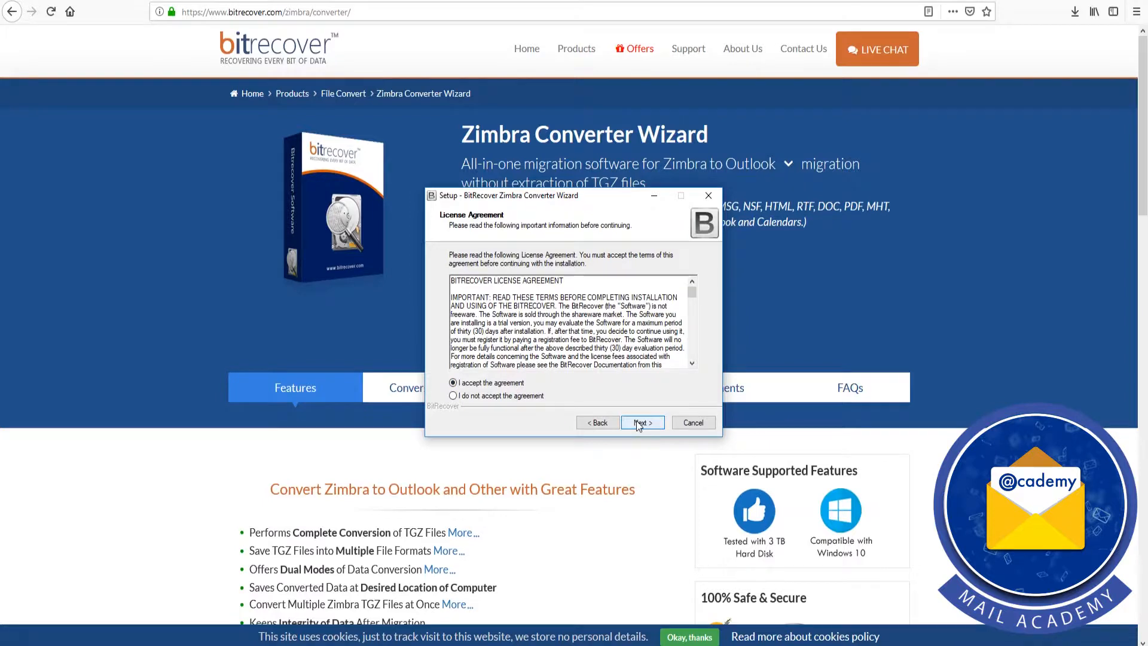
{"action": "left_click", "coordinate": [641, 422]}
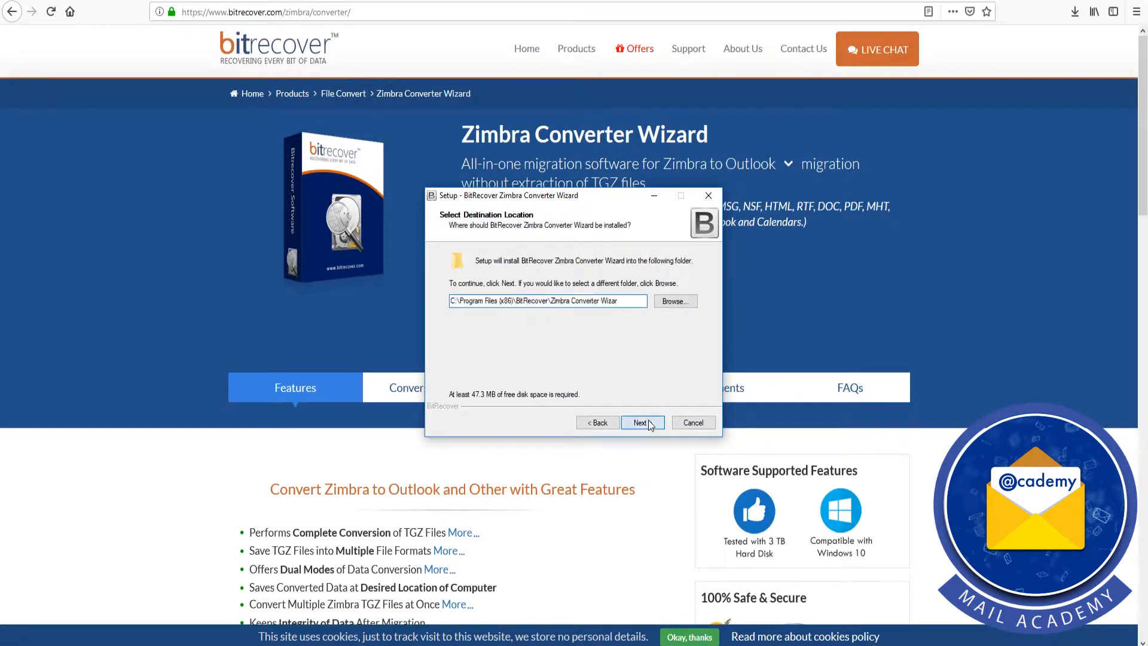
{"action": "left_click", "coordinate": [641, 423]}
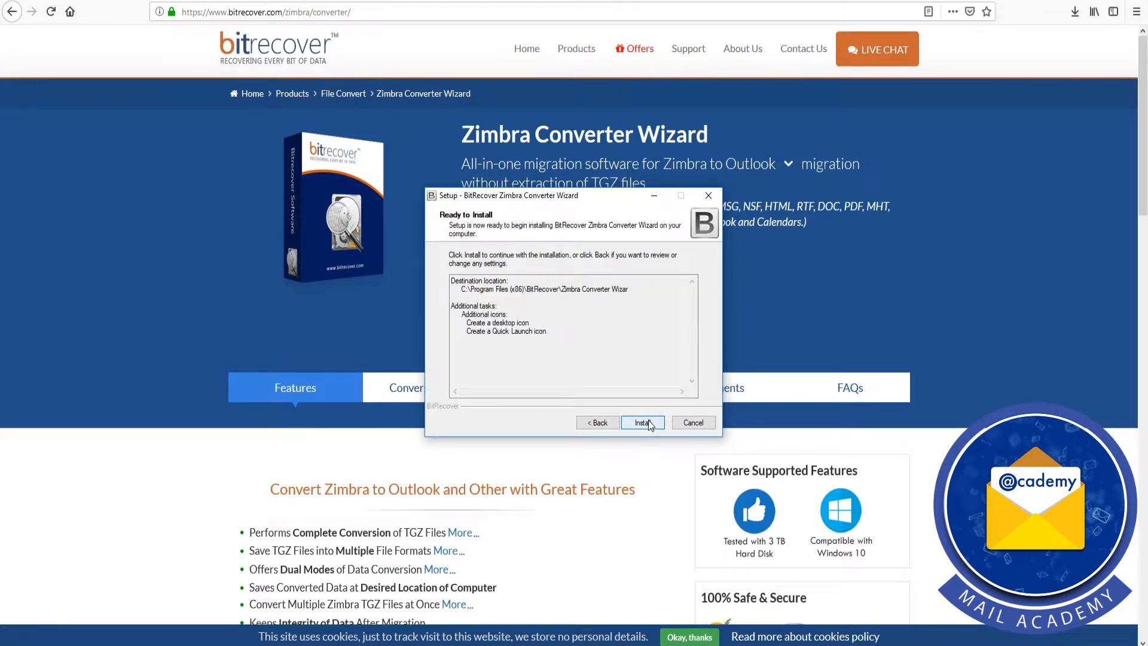
{"action": "left_click", "coordinate": [641, 423]}
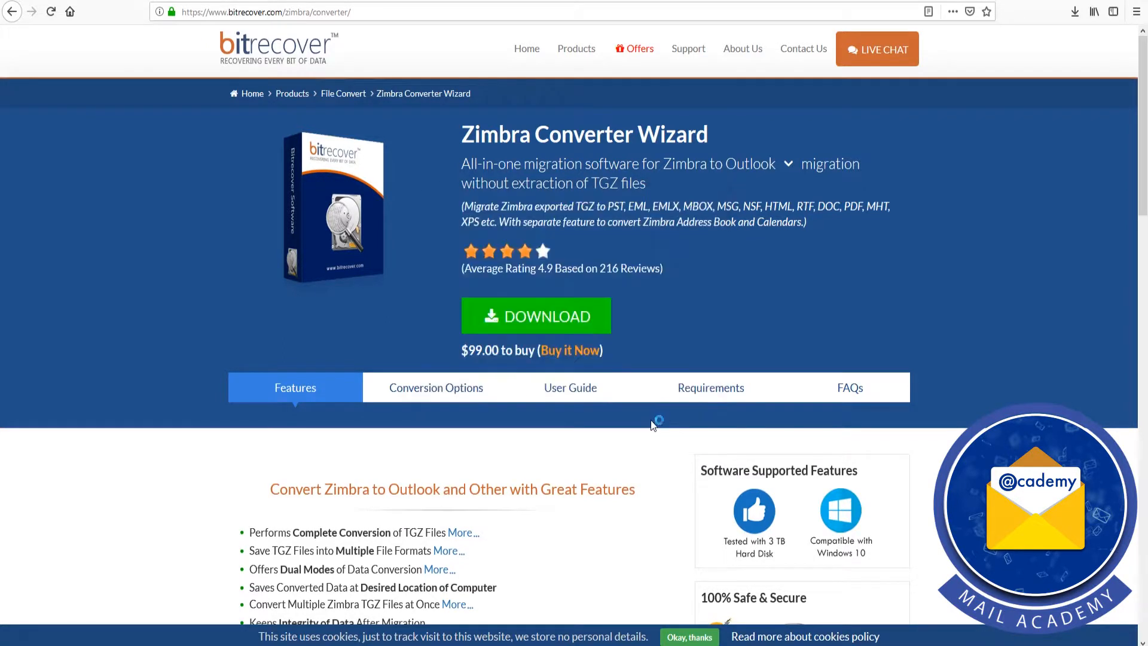
- Launch the converter and load All-2018-11-01-124437.tgz from F:\zimbra to pst, showing its Inbox tree
{"action": "left_click", "coordinate": [536, 316]}
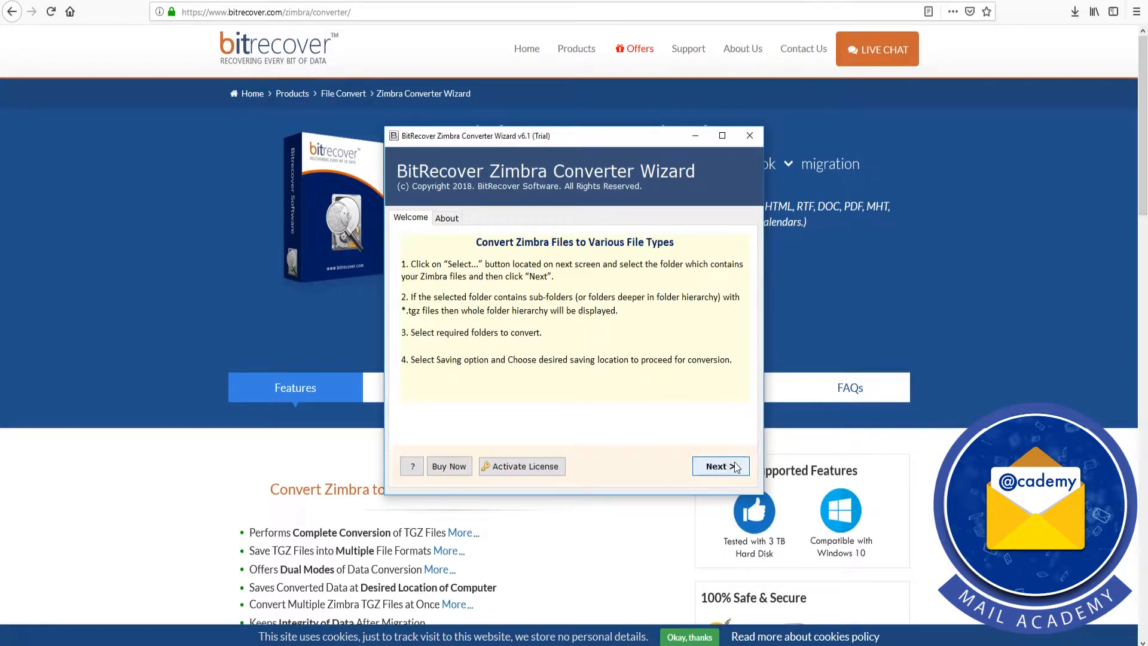
{"action": "left_click", "coordinate": [716, 467]}
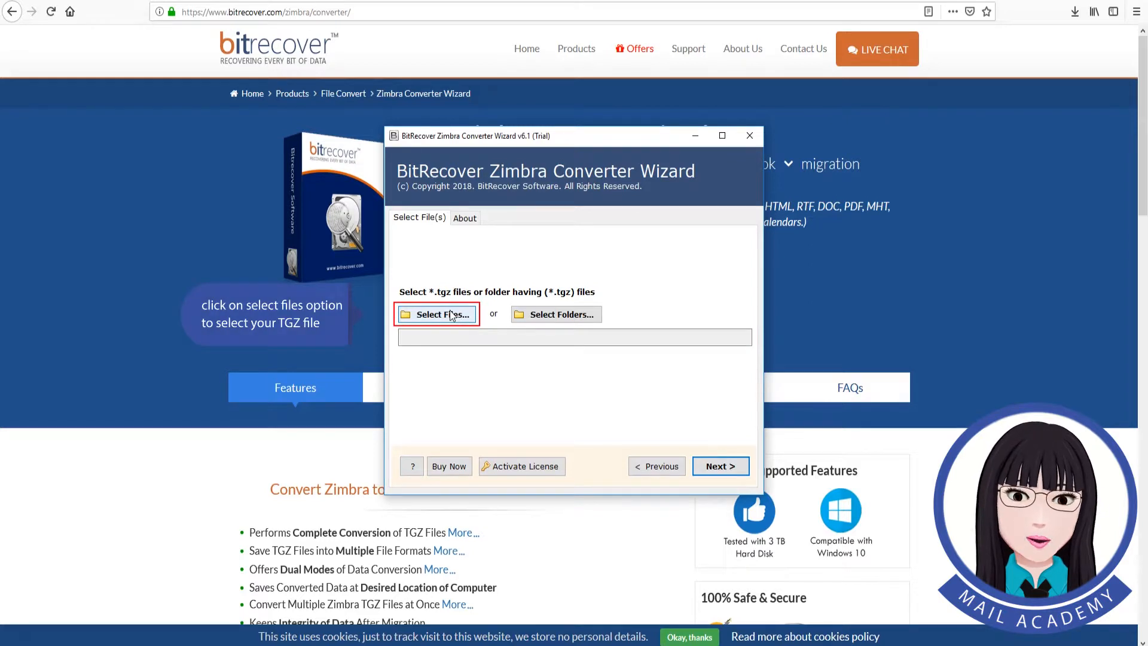
{"action": "left_click", "coordinate": [437, 314]}
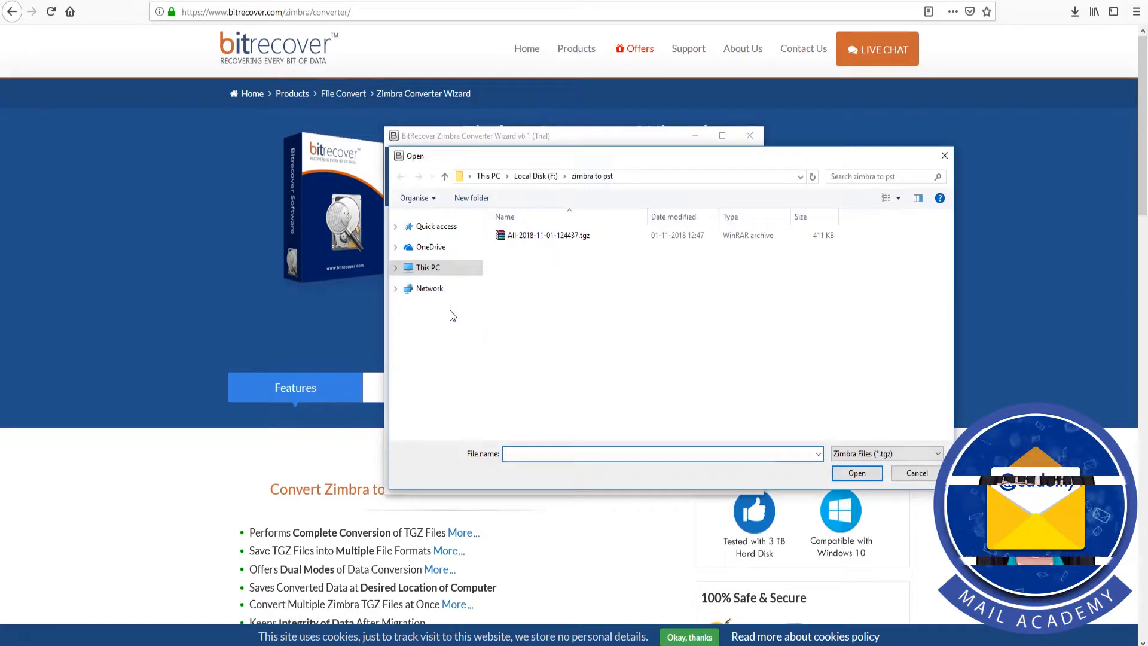
{"action": "left_click", "coordinate": [547, 236]}
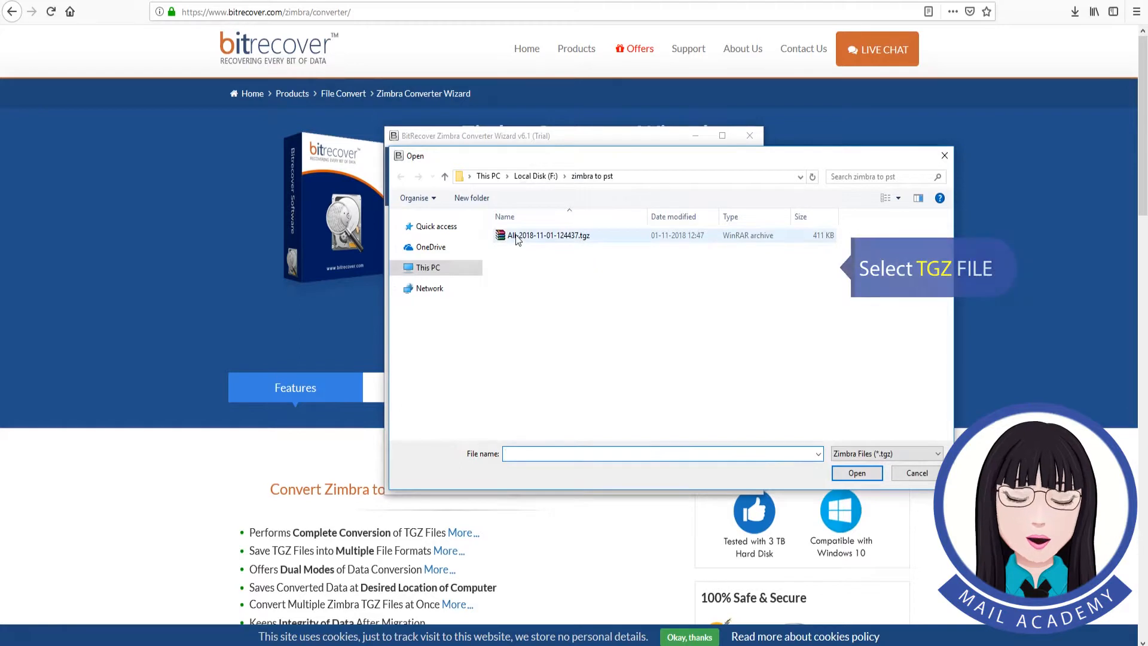
{"action": "left_click", "coordinate": [547, 236]}
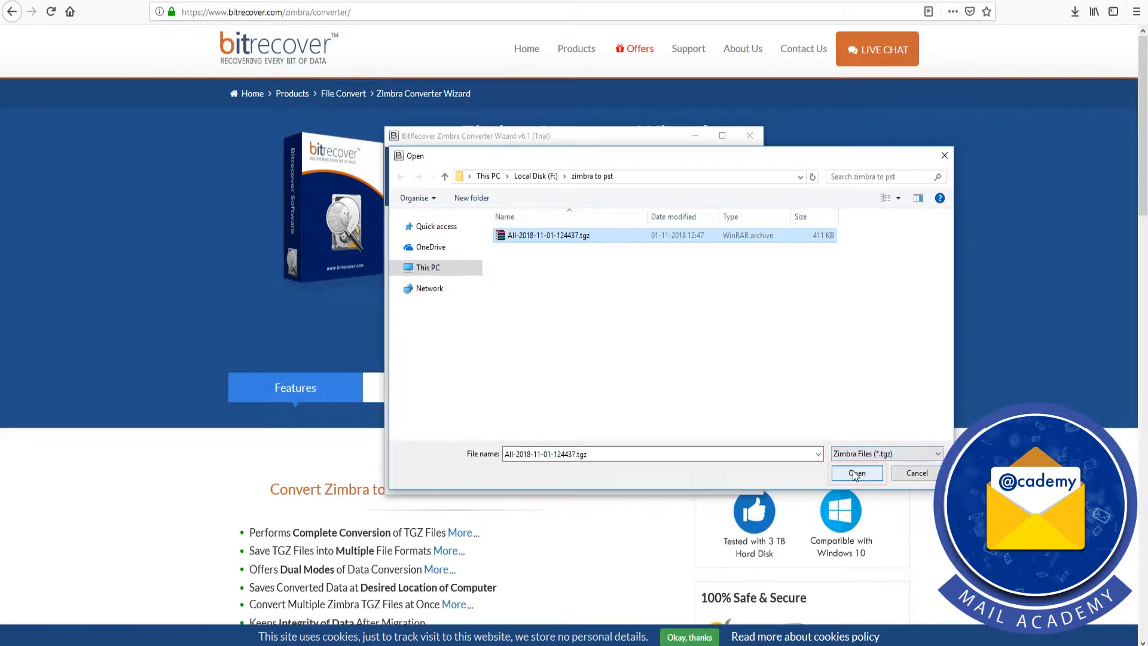
{"action": "left_click", "coordinate": [857, 474]}
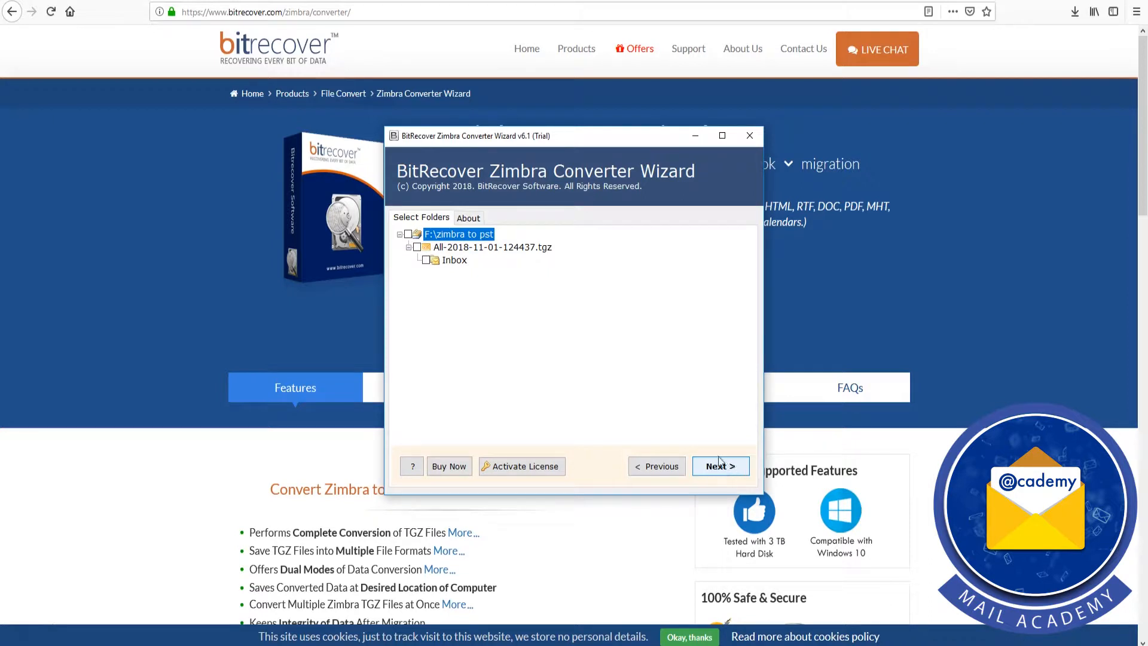
- Check the root folder to select all archive folders and continue to the saving options
{"action": "left_click", "coordinate": [409, 233]}
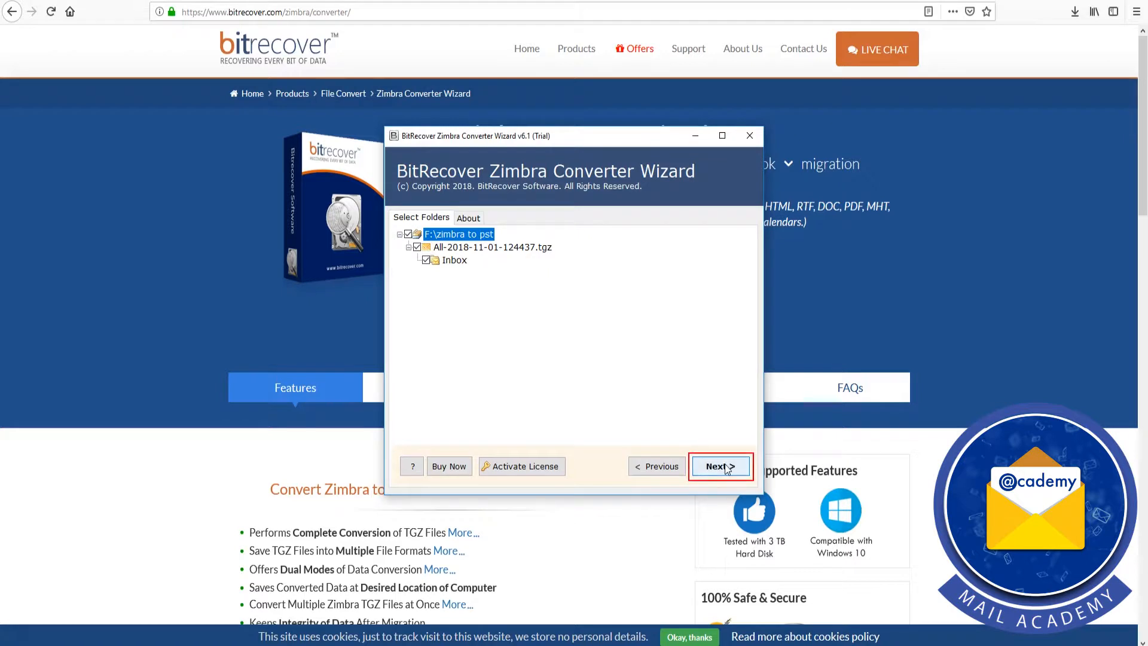
{"action": "left_click", "coordinate": [720, 466]}
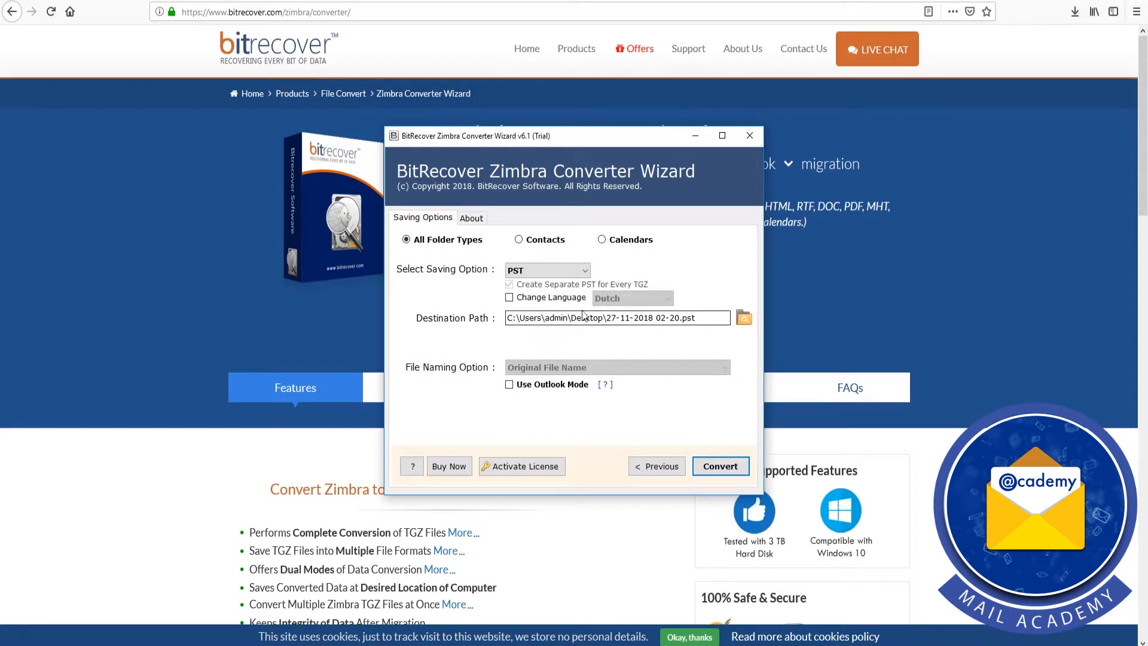
- Try the Contacts and Calendars saving modes, choosing ICS Format for calendars
{"action": "left_click", "coordinate": [519, 239]}
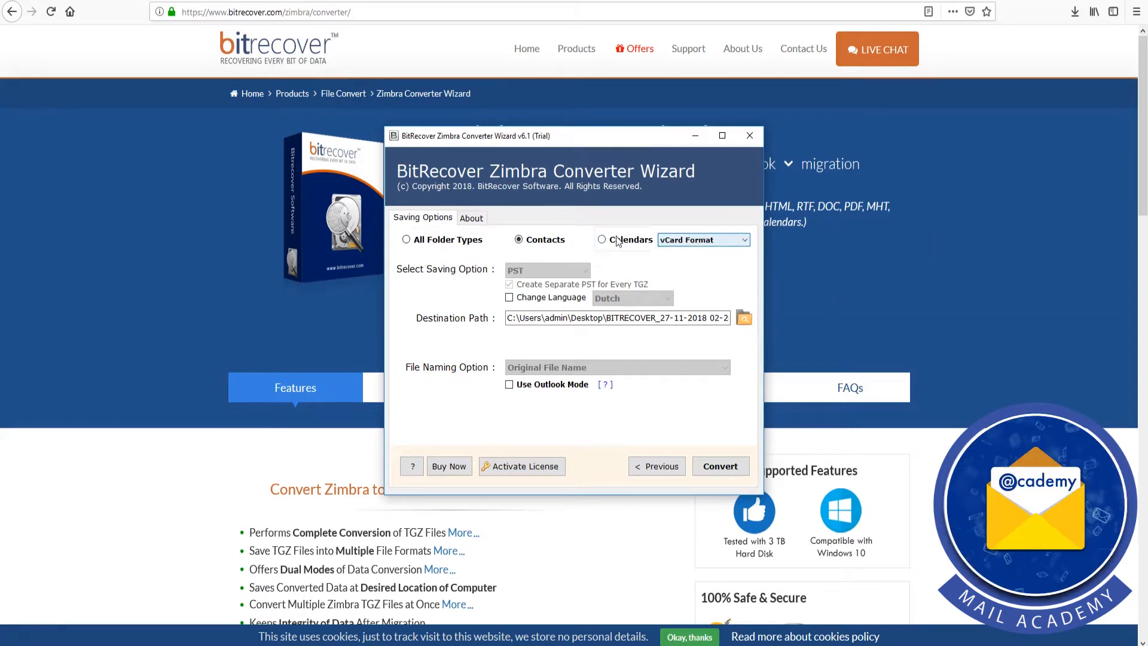
{"action": "left_click", "coordinate": [601, 239]}
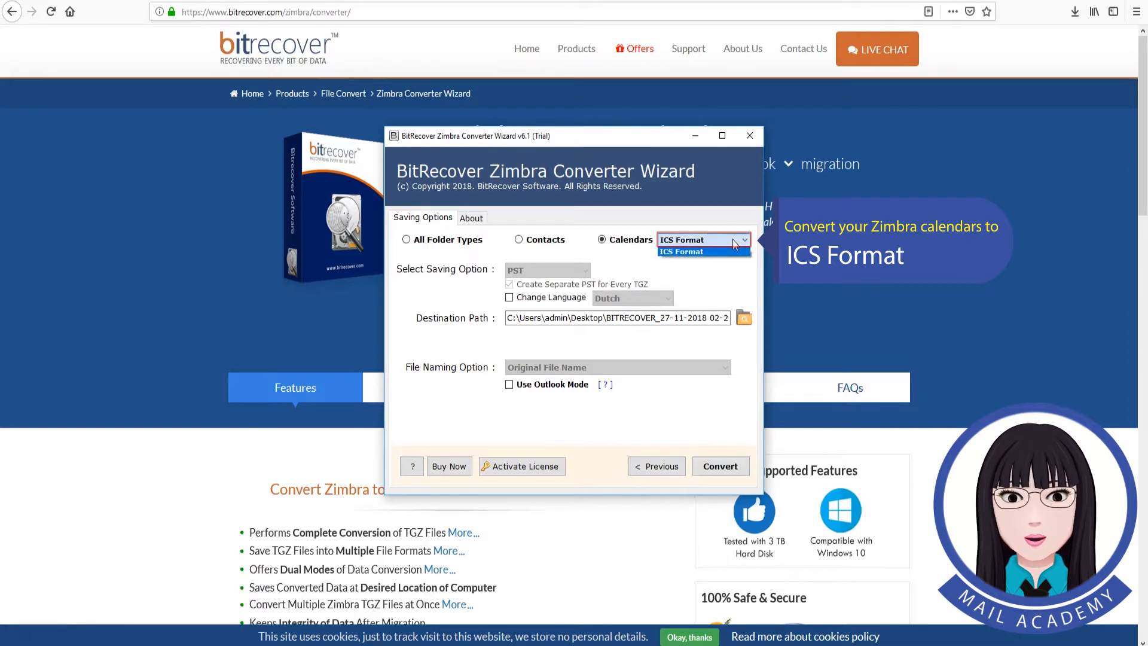
{"action": "left_click", "coordinate": [680, 251]}
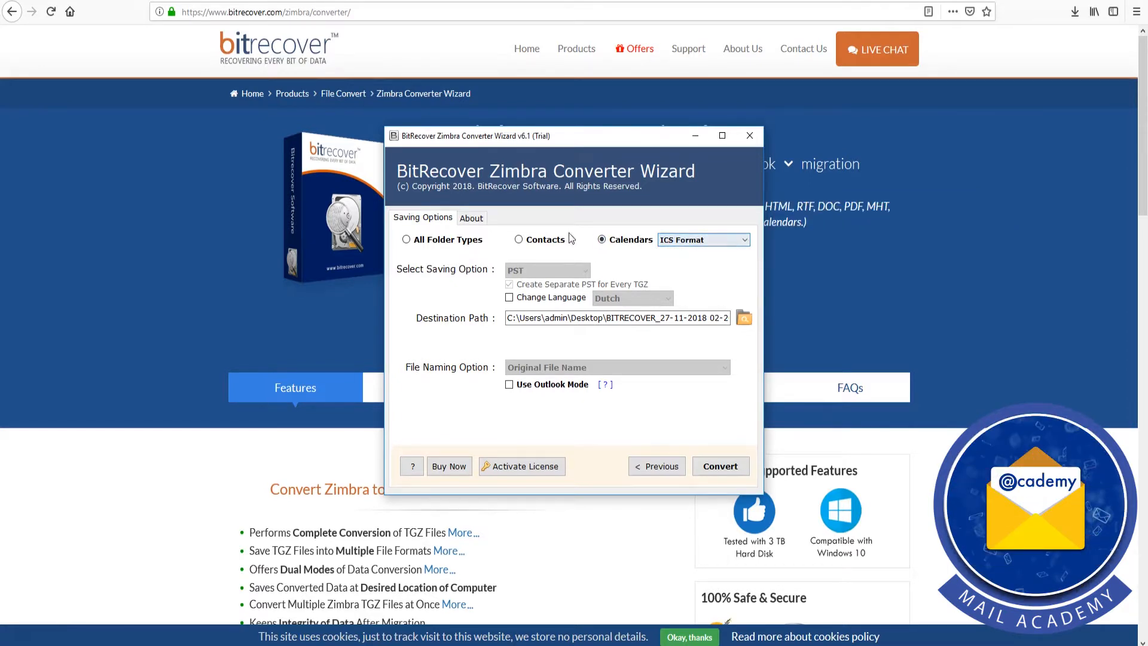
{"action": "left_click", "coordinate": [406, 239]}
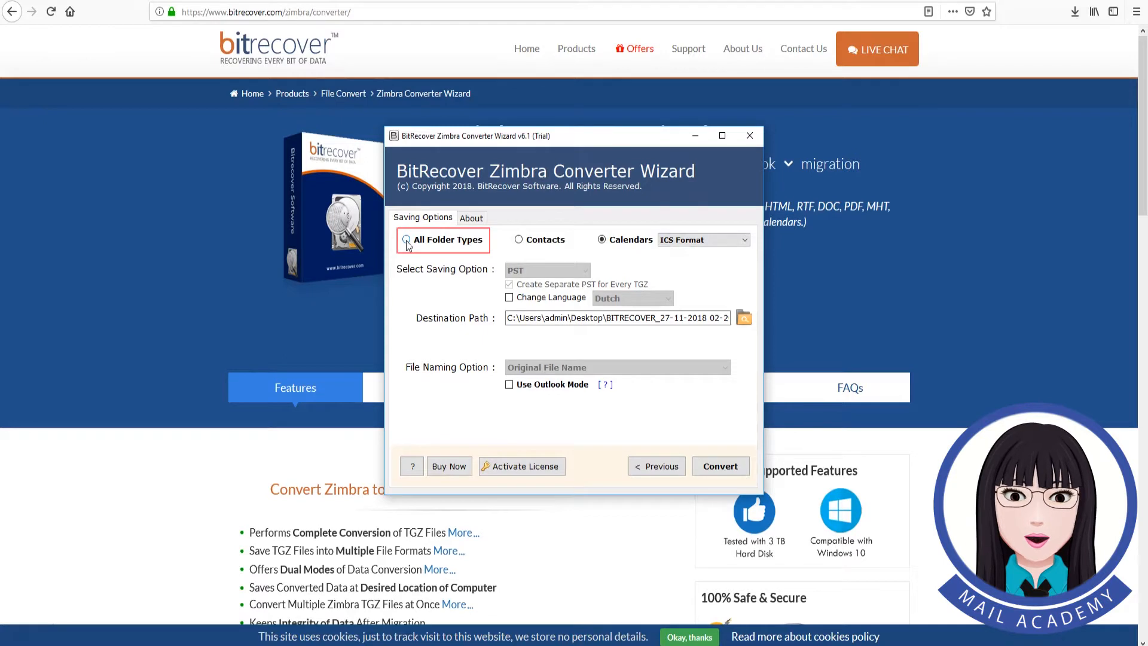
- Export All Folder Types as PST to the F:\zimbra to pst folder and run the conversion
{"action": "left_click", "coordinate": [405, 239]}
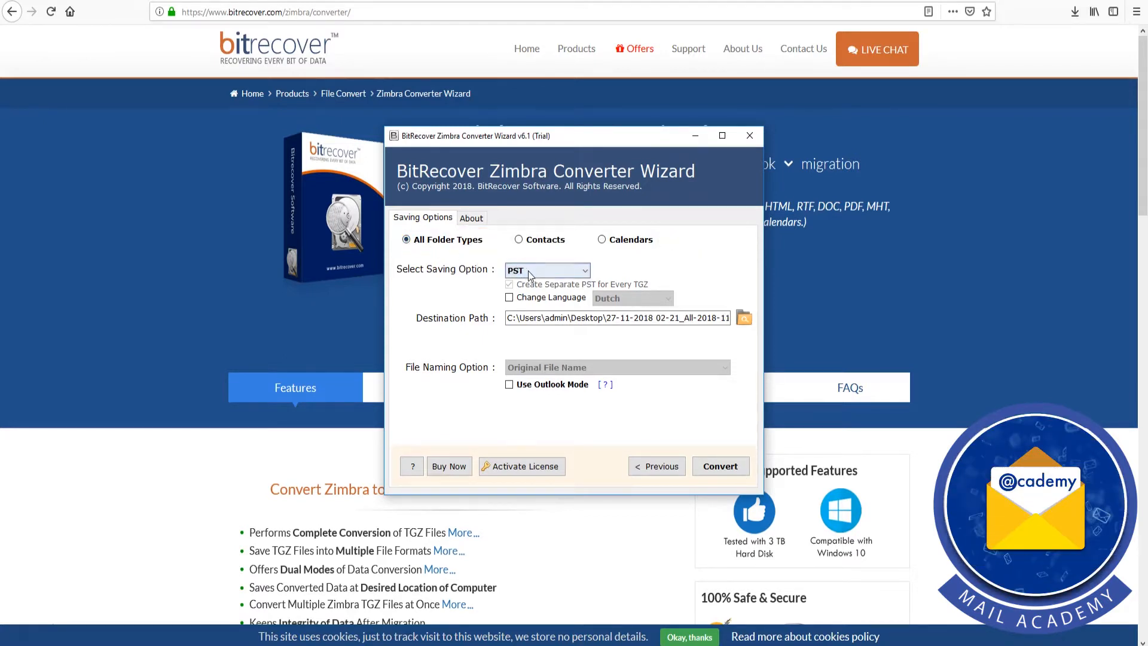
{"action": "left_click", "coordinate": [547, 271]}
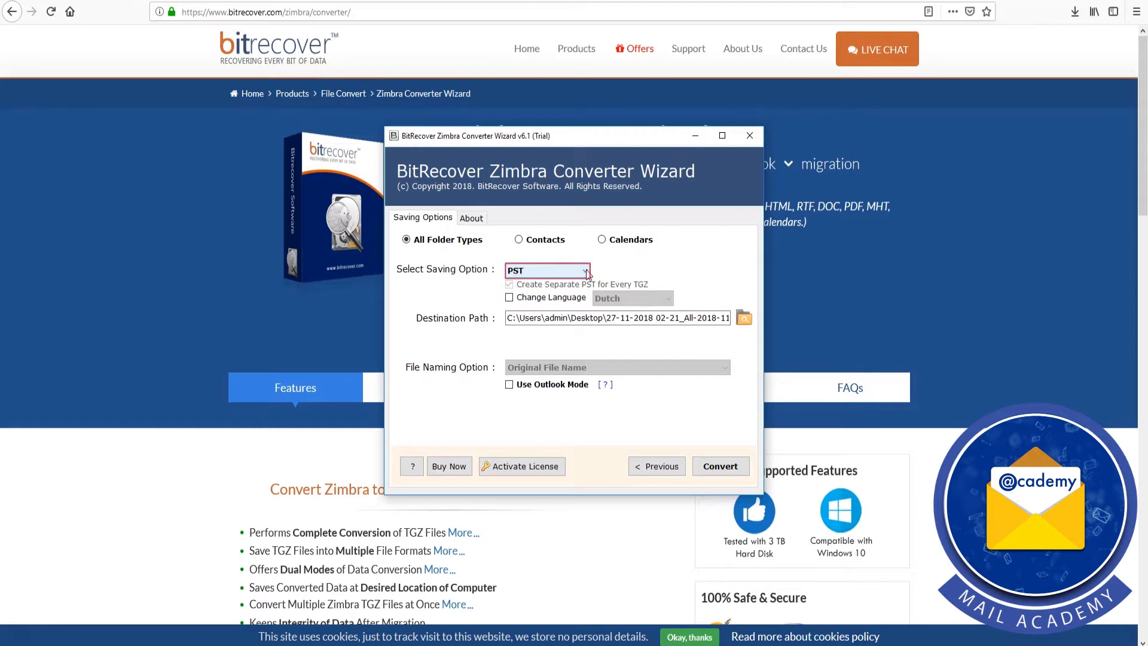
{"action": "left_click", "coordinate": [547, 270]}
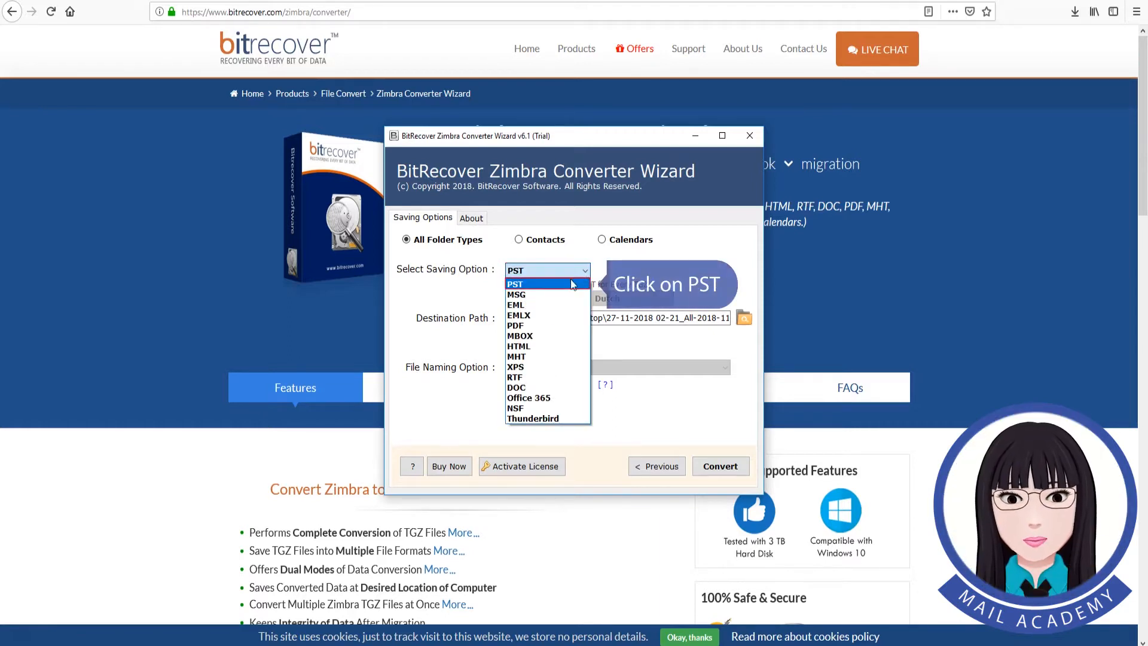
{"action": "left_click", "coordinate": [515, 284]}
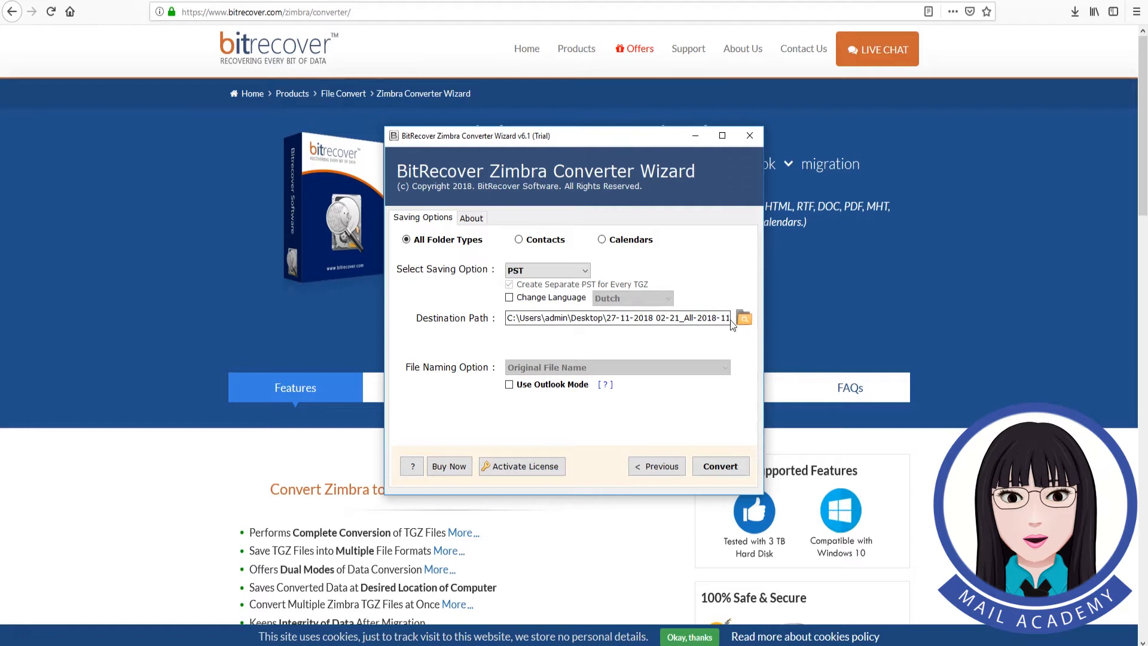
{"action": "left_click", "coordinate": [743, 318]}
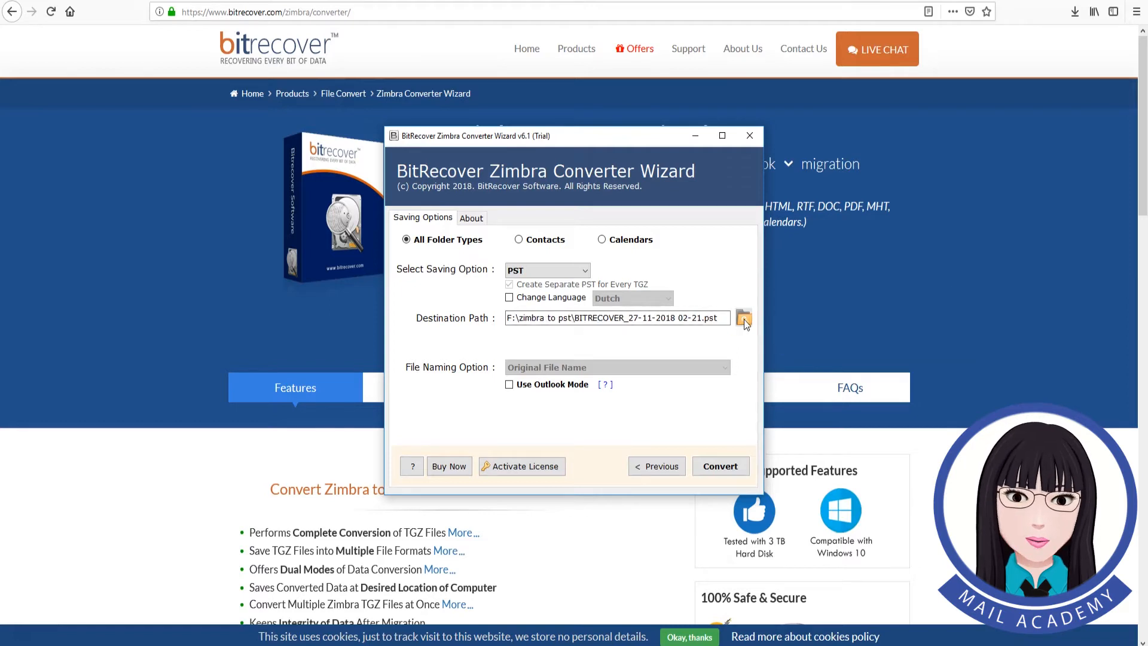
{"action": "left_click", "coordinate": [720, 466]}
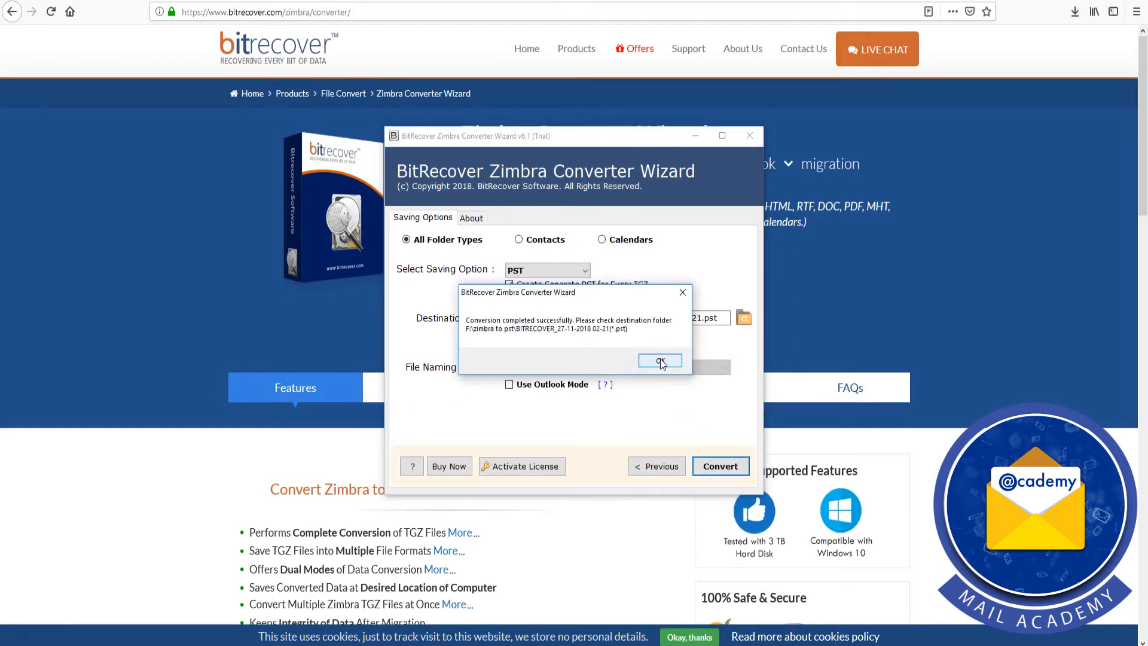
- Dismiss the completion and trial notices, review SavingLog.txt and close it to reveal the output folder
{"action": "left_click", "coordinate": [660, 362]}
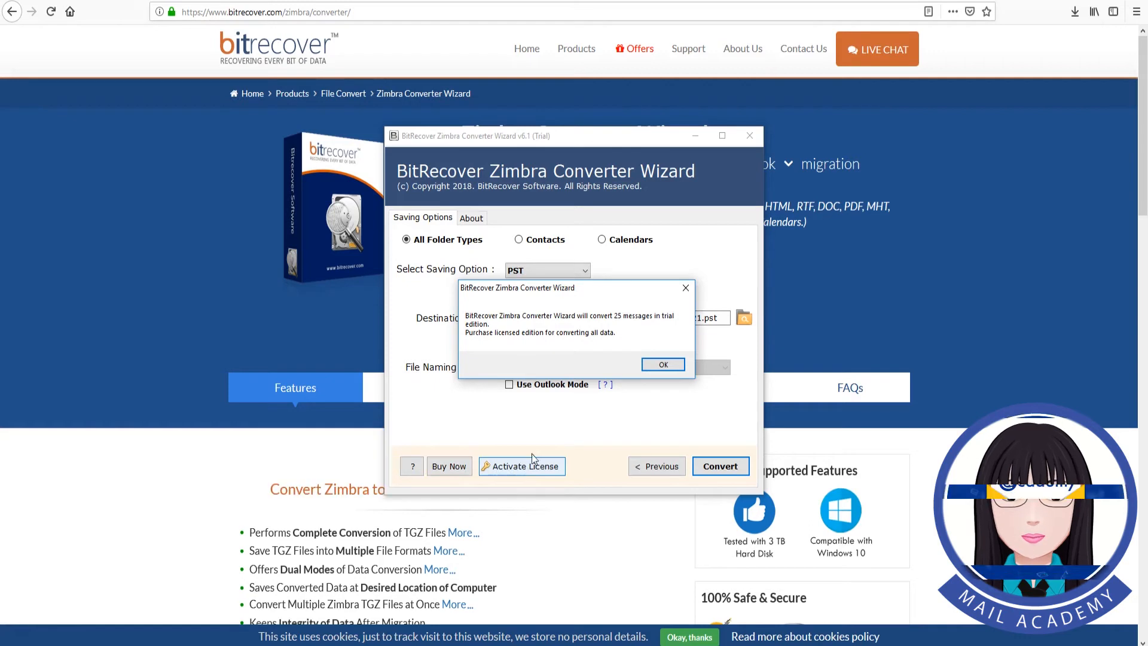
{"action": "left_click", "coordinate": [661, 365]}
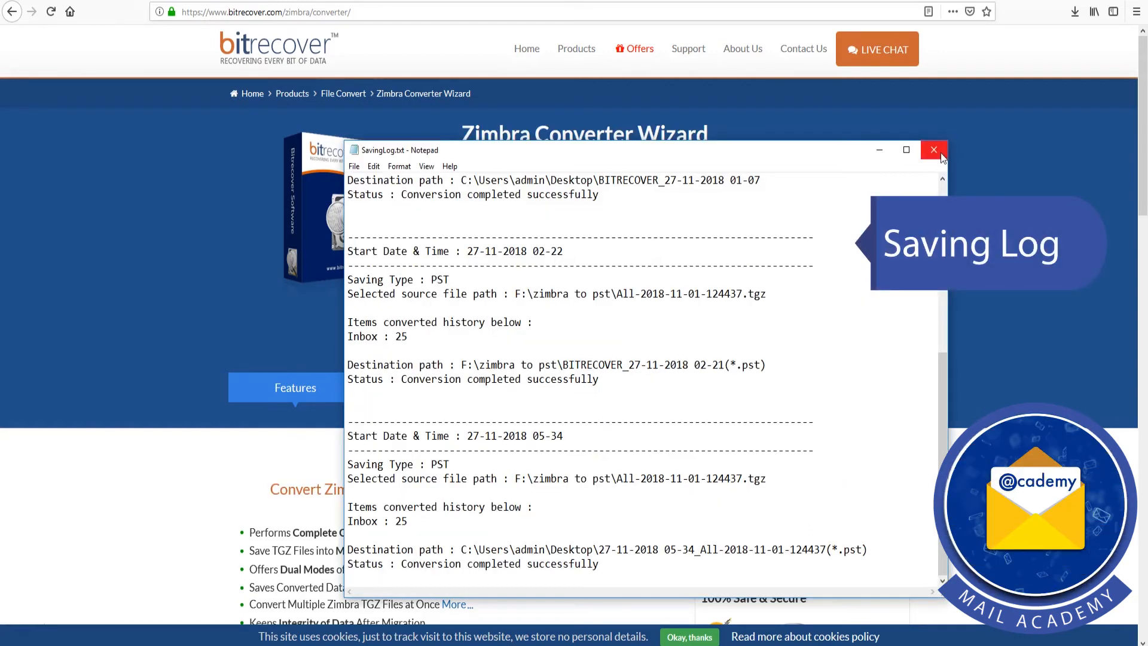
{"action": "left_click", "coordinate": [934, 151]}
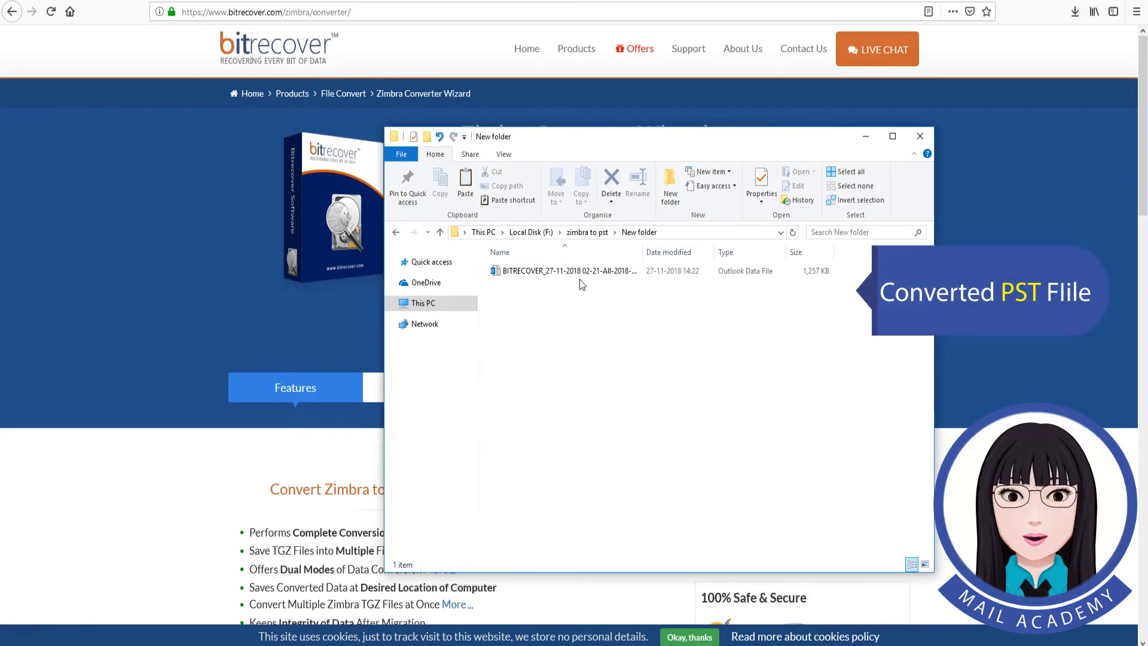